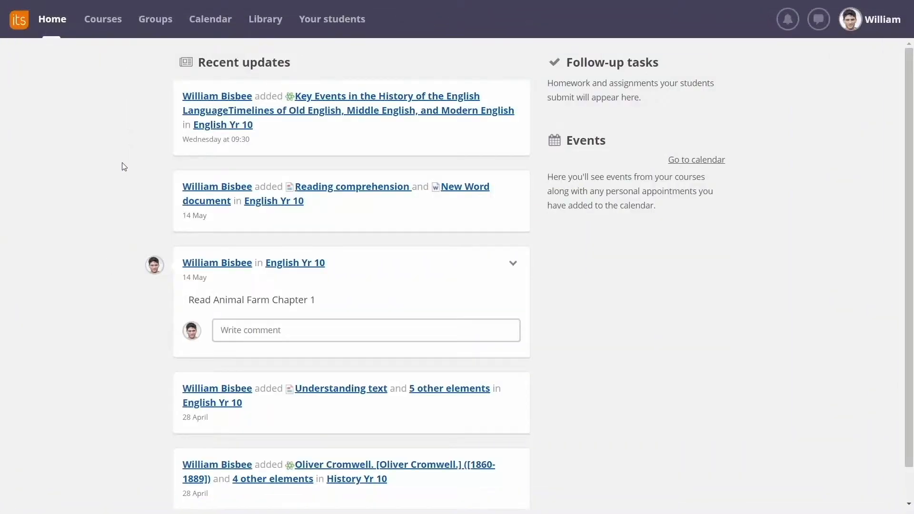
- Show the Plans page of the English Yr 10 course from Courses
{"action": "left_click", "coordinate": [103, 19]}
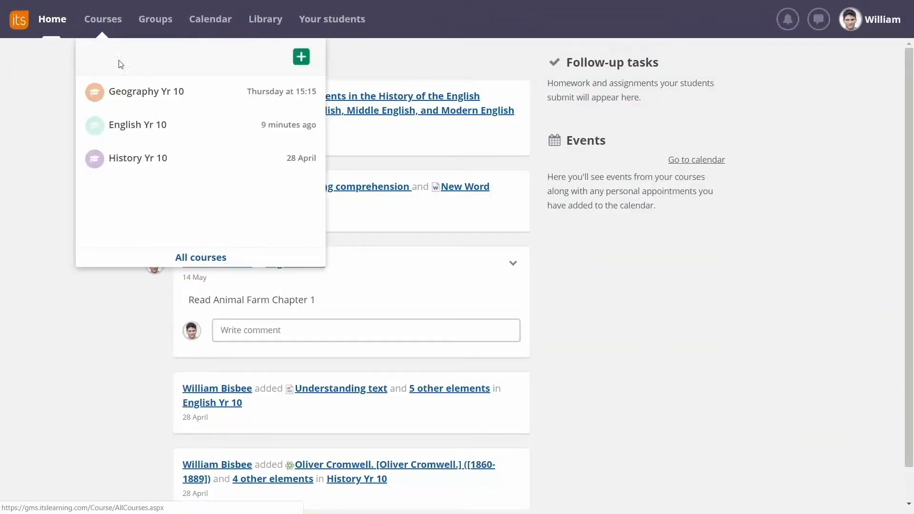
{"action": "left_click", "coordinate": [137, 125]}
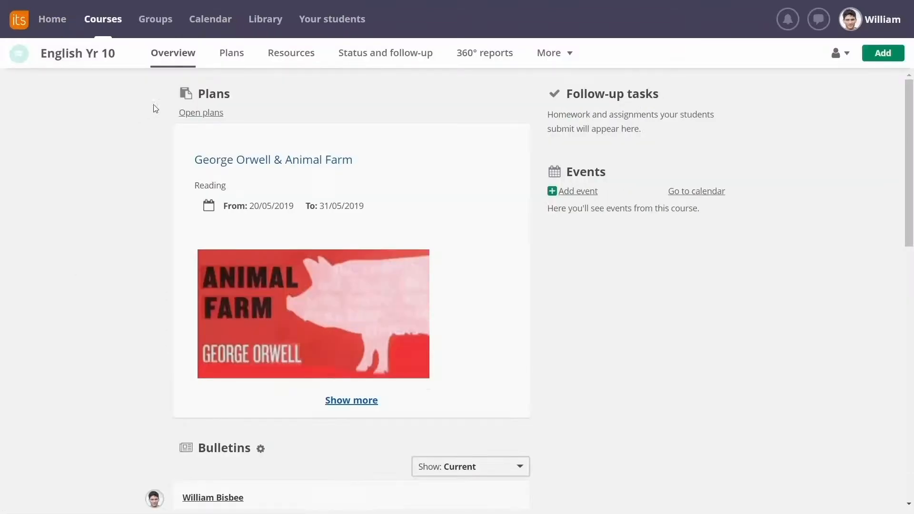
{"action": "left_click", "coordinate": [231, 53]}
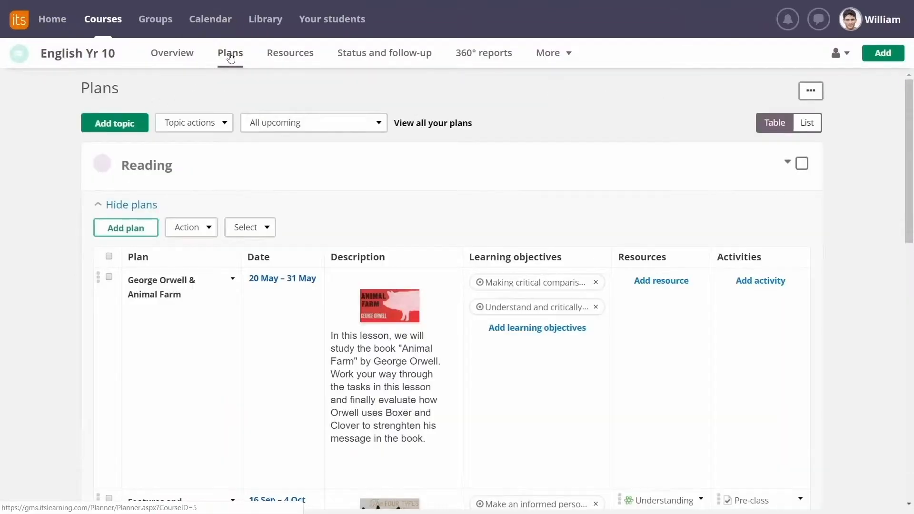
{"action": "mouse_move", "coordinate": [398, 180]}
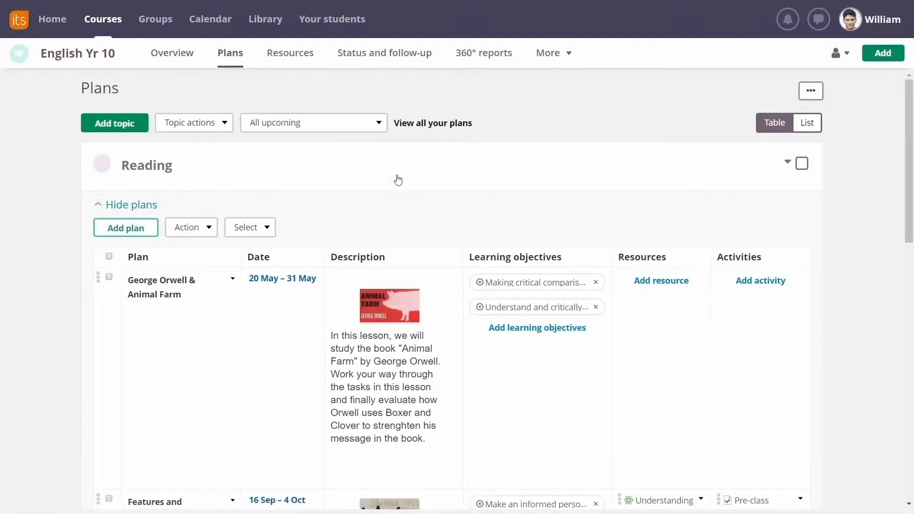
- Add the 'Introduction & information' learning objective to the Animal Farm plan
{"action": "left_click", "coordinate": [536, 328]}
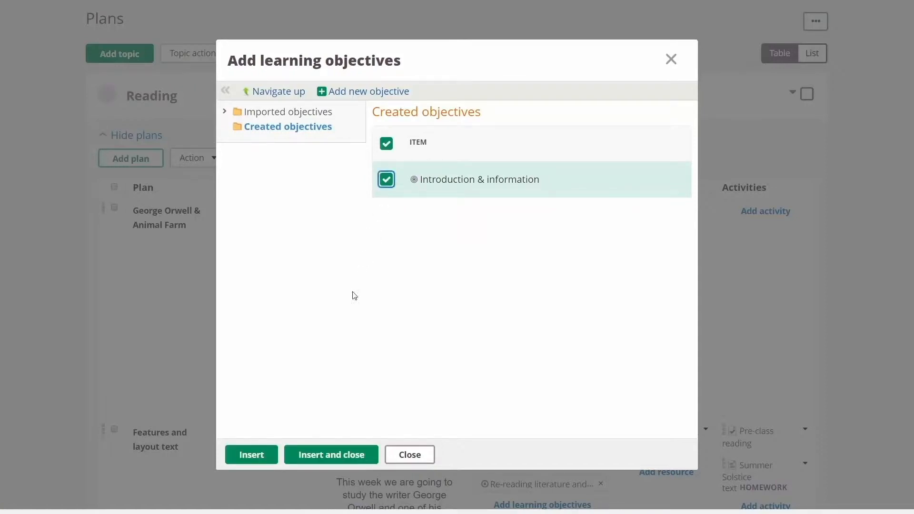
{"action": "left_click", "coordinate": [330, 456]}
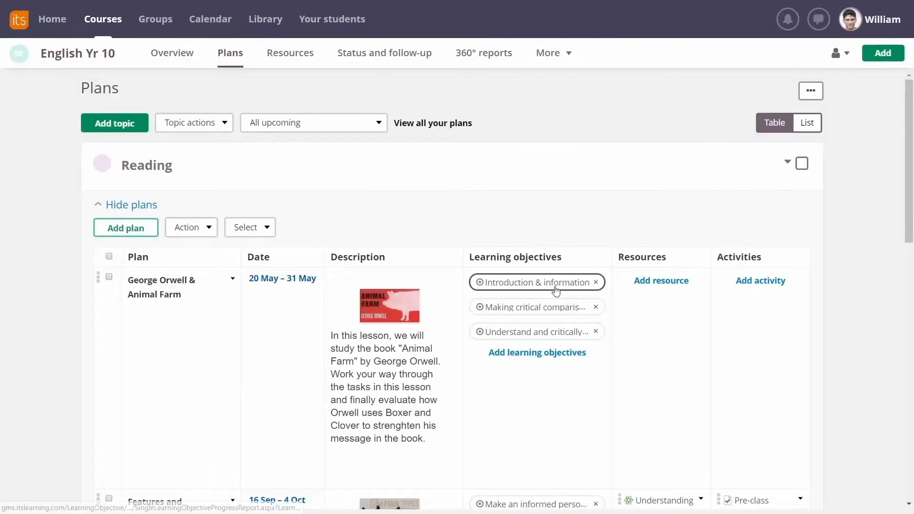
{"action": "mouse_move", "coordinate": [638, 325]}
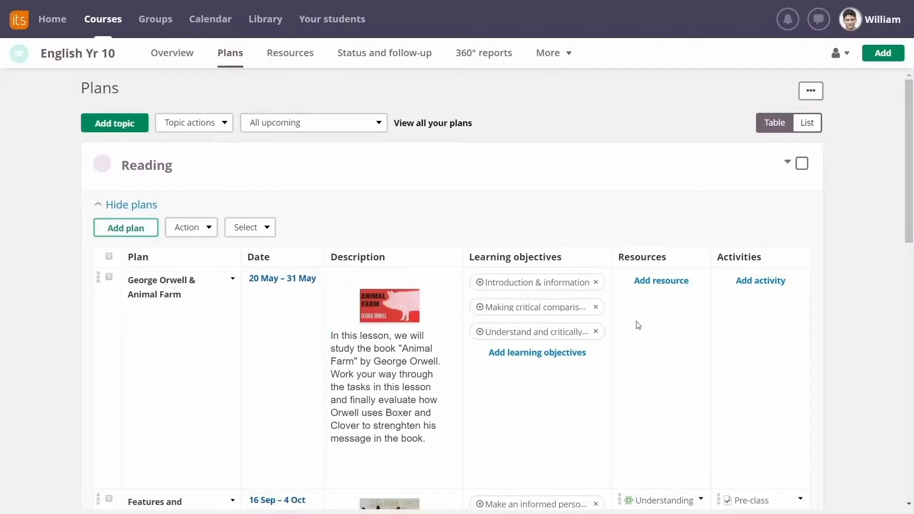
- Search the Library for 'Animal Farm' as a plan resource, filtered to English (UK)
{"action": "left_click", "coordinate": [661, 280]}
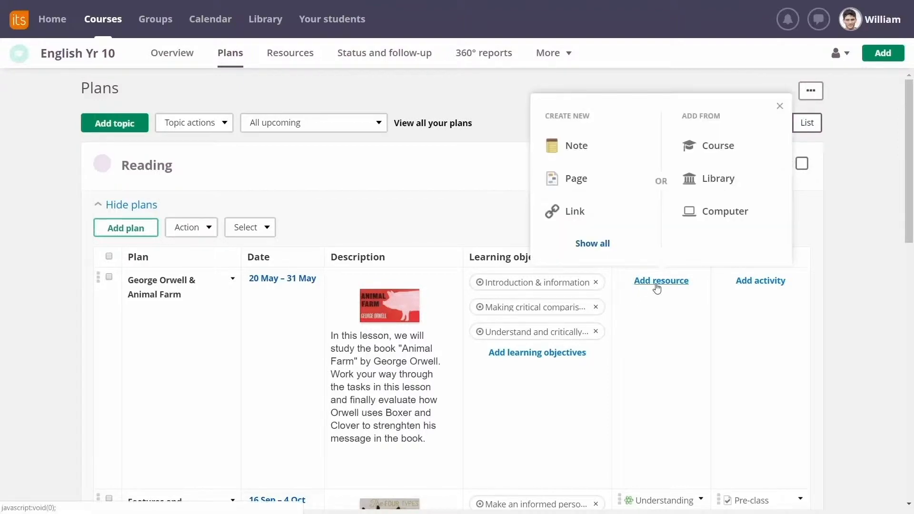
{"action": "mouse_move", "coordinate": [718, 178]}
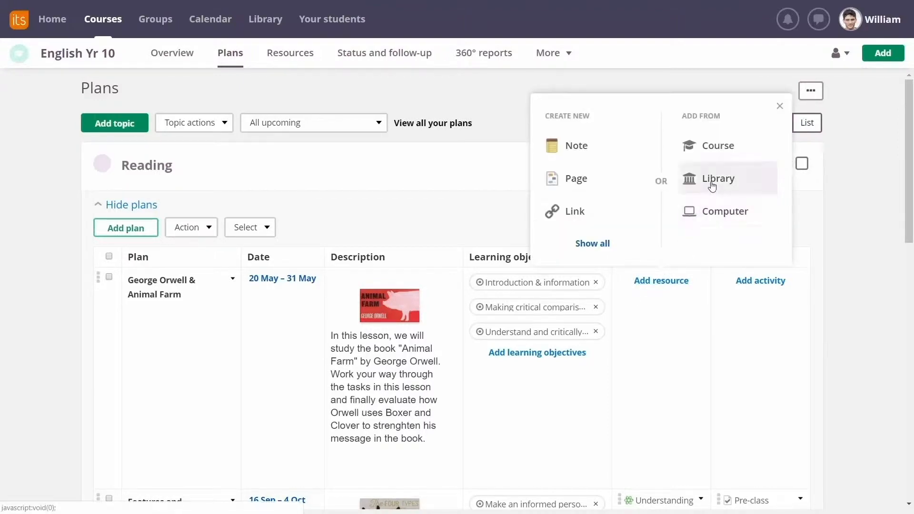
{"action": "left_click", "coordinate": [718, 178]}
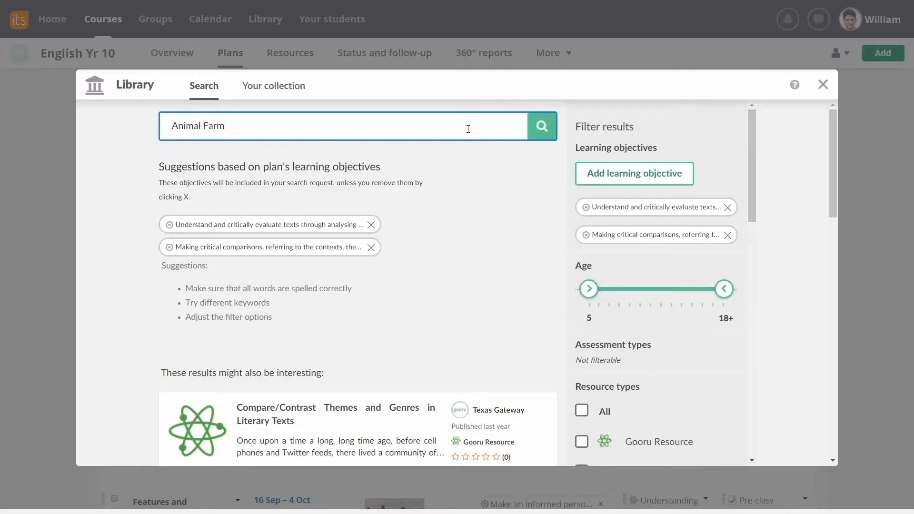
{"action": "left_click", "coordinate": [541, 125]}
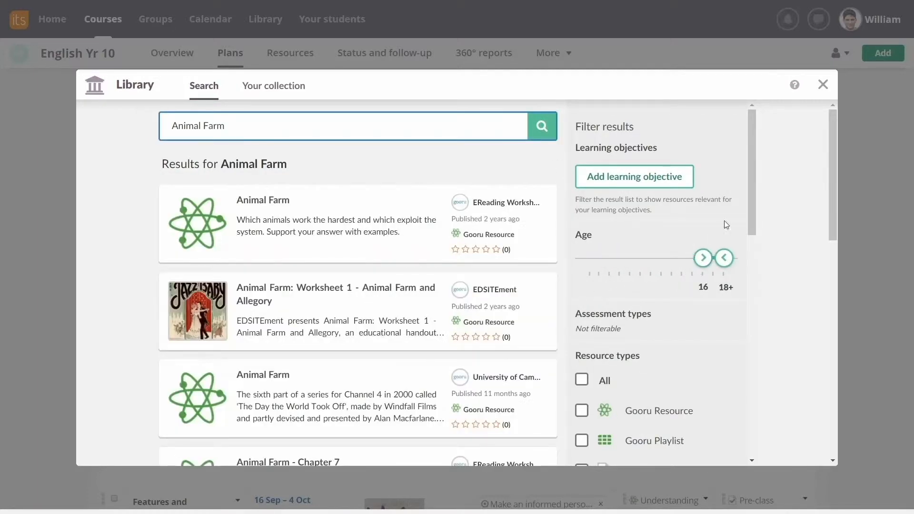
{"action": "scroll", "scroll_direction": "down", "scroll_amount": 3}
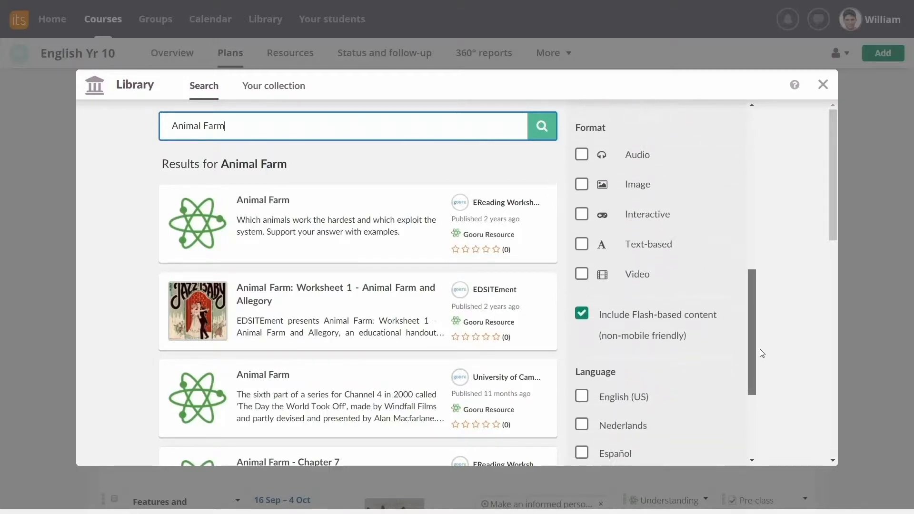
{"action": "scroll", "scroll_direction": "down", "scroll_amount": 3}
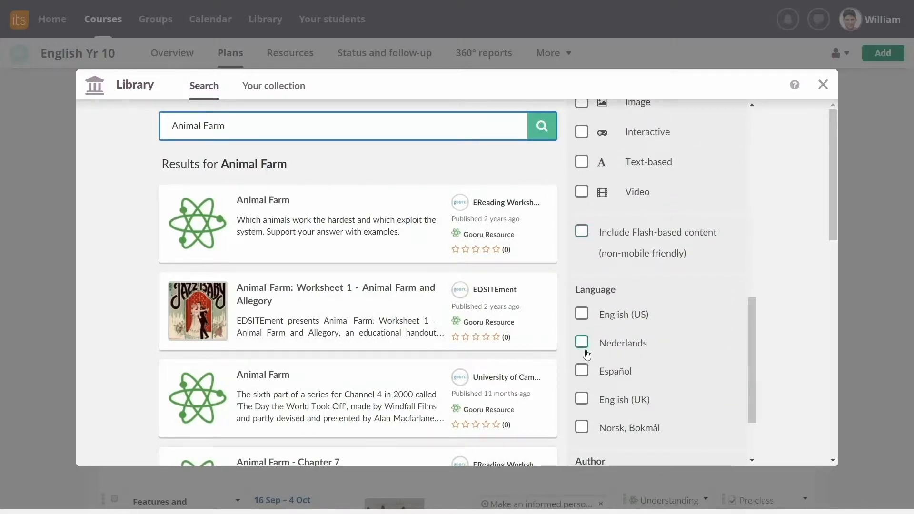
{"action": "left_click", "coordinate": [588, 399]}
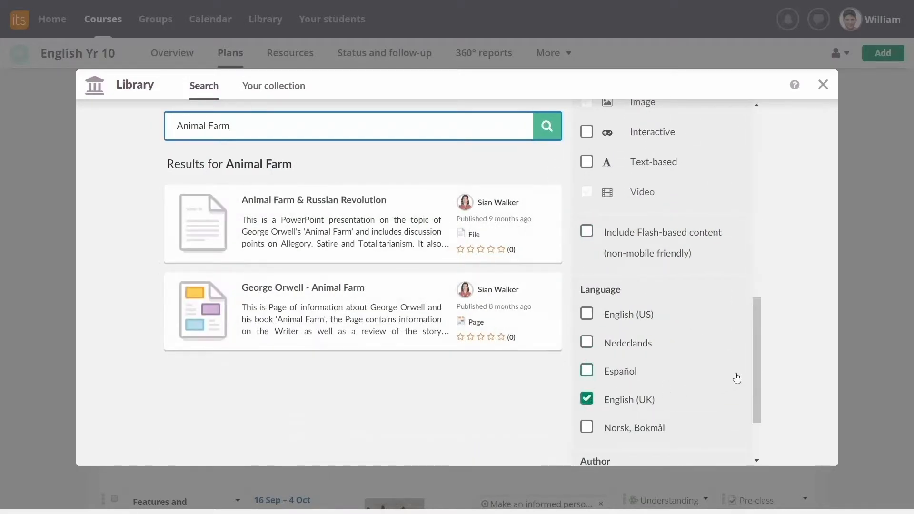
{"action": "scroll", "scroll_direction": "up", "scroll_amount": 3}
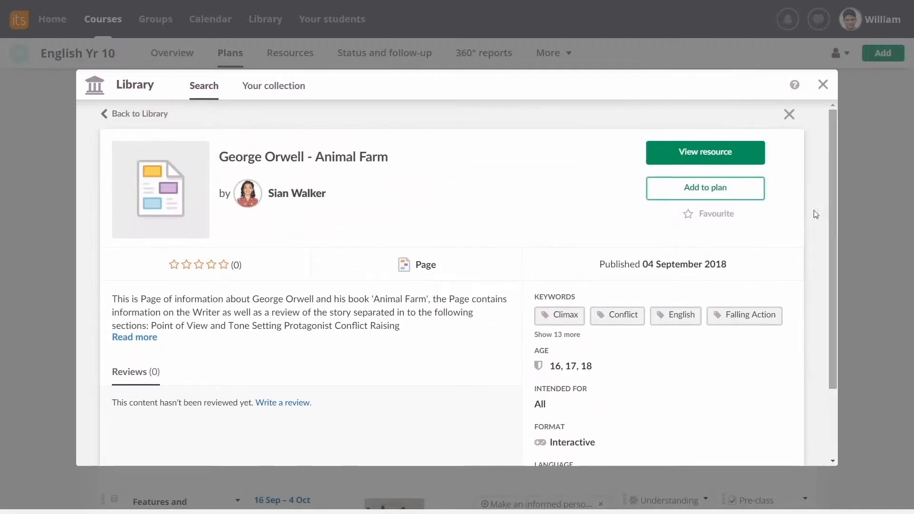
- Add the 'George Orwell - Animal Farm' library page to the plan and course
{"action": "left_click", "coordinate": [704, 187]}
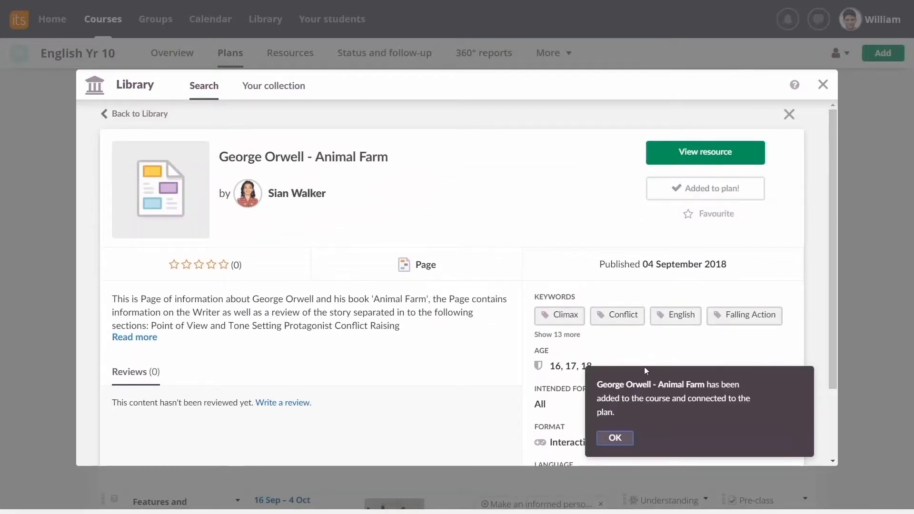
{"action": "left_click", "coordinate": [614, 438]}
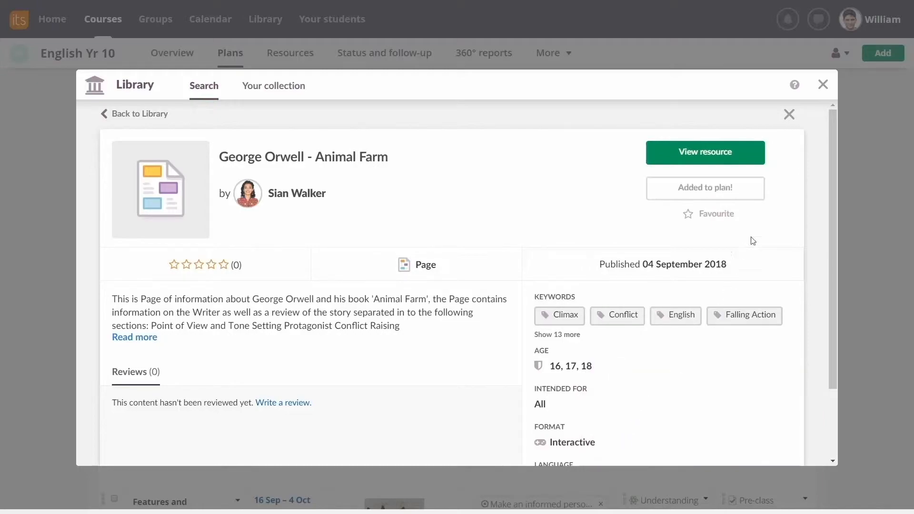
- Start adding an activity to the George Orwell & Animal Farm plan
{"action": "left_click", "coordinate": [823, 84]}
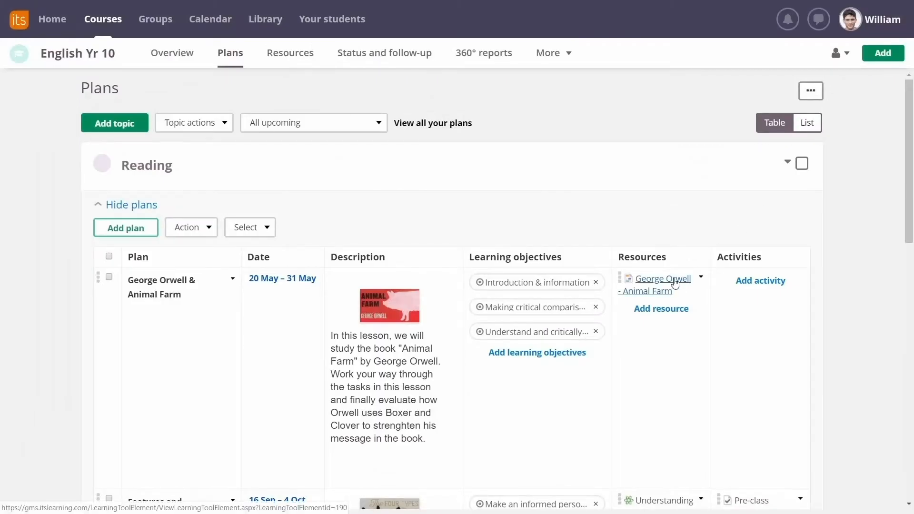
{"action": "mouse_move", "coordinate": [752, 300]}
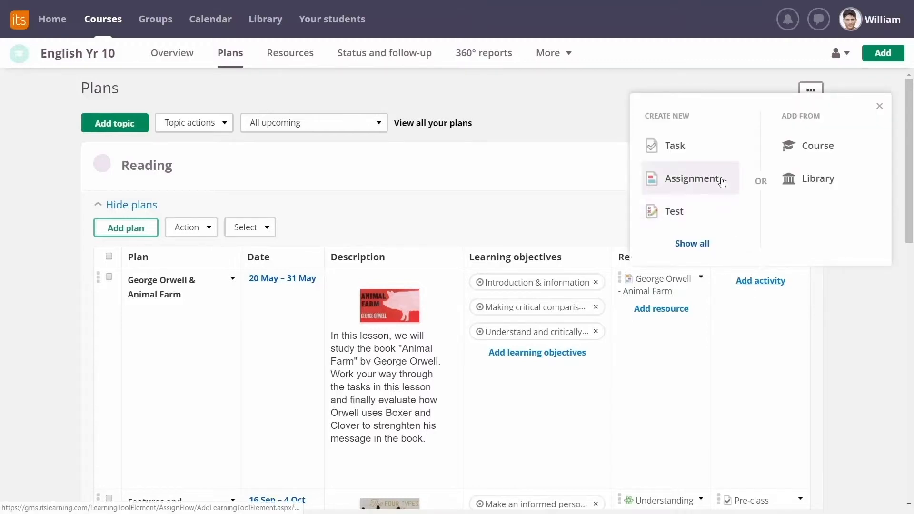
- Create assignment 'Reading comprehension', description 'Answer the questions in the attached Word document', deadline 30/05/2019
{"action": "left_click", "coordinate": [692, 178]}
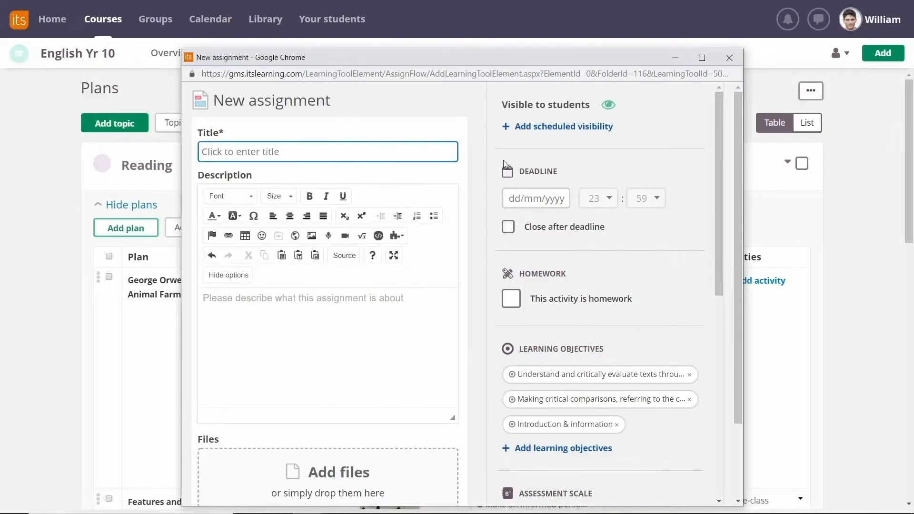
{"action": "type", "text": "Reading comprehension"}
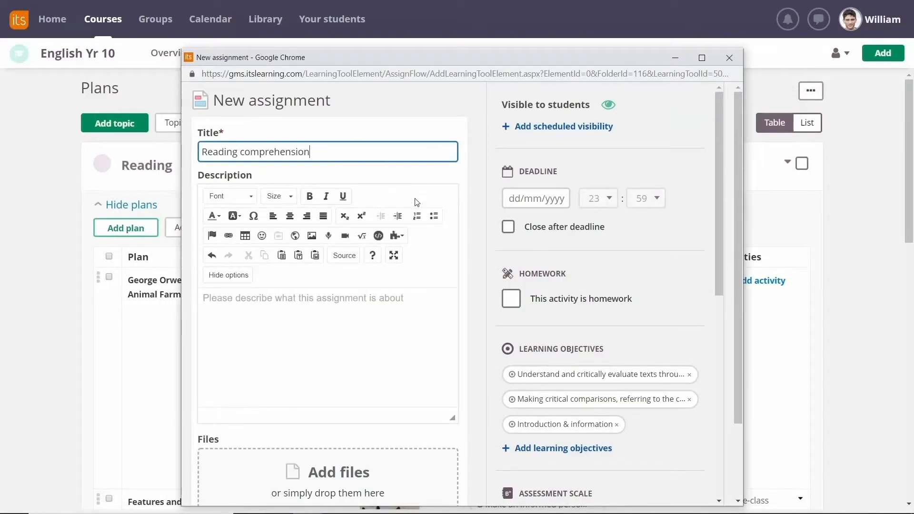
{"action": "type", "text": "Answer the questions in the attached Word document"}
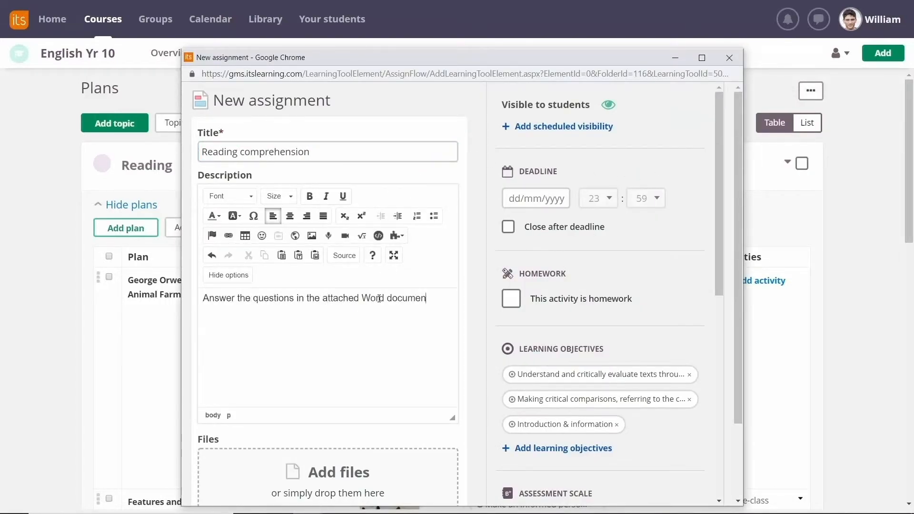
{"action": "type", "text": "30/05/2019"}
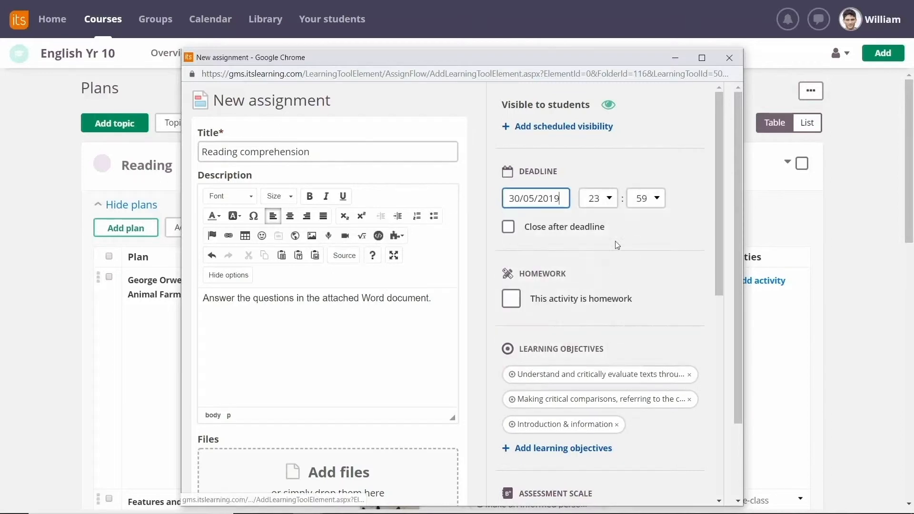
- Set the assignment's assessment scale to Passed / Not passed
{"action": "left_click", "coordinate": [661, 198]}
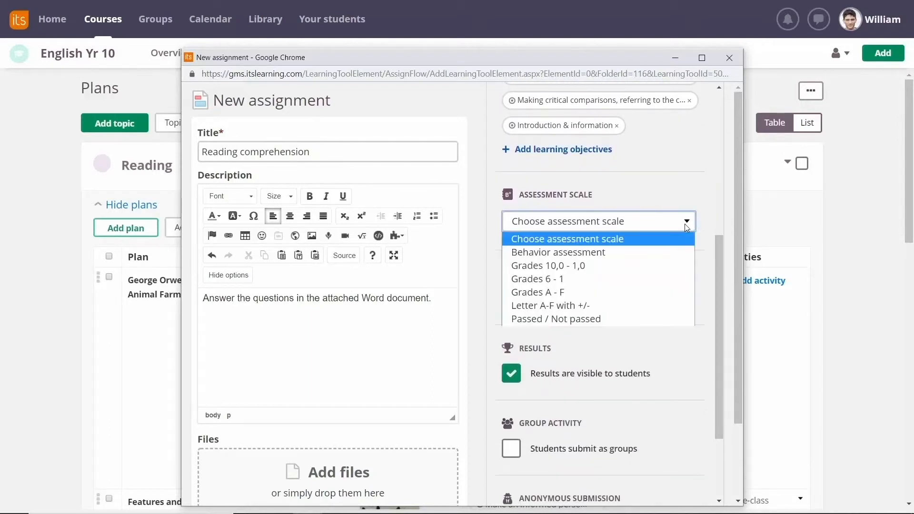
{"action": "left_click", "coordinate": [556, 318]}
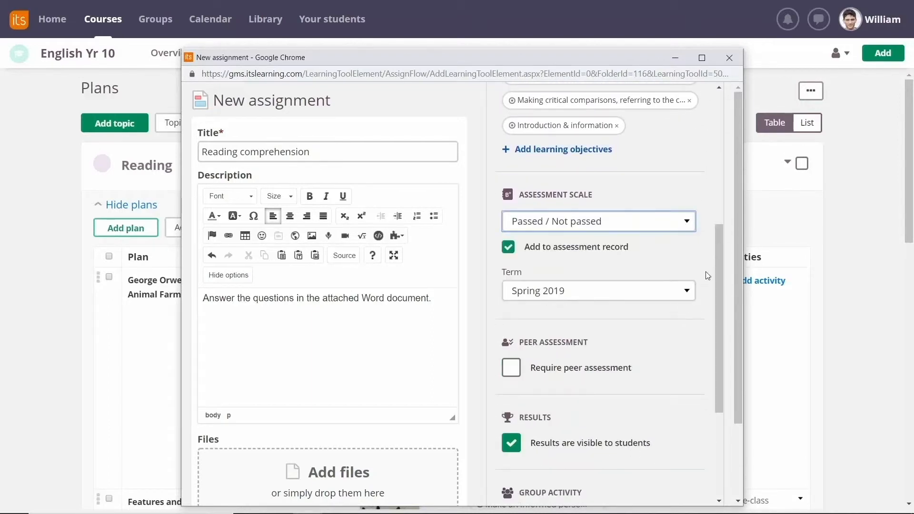
{"action": "scroll", "scroll_direction": "down", "scroll_amount": 3}
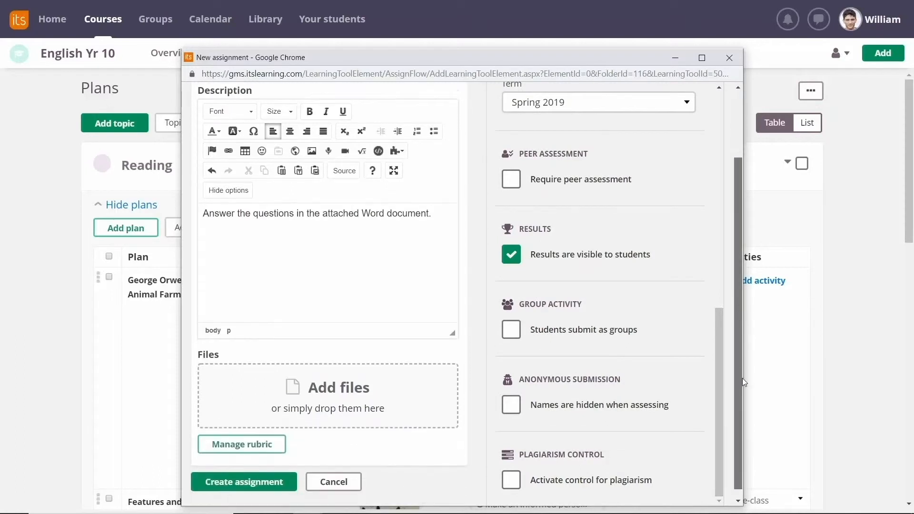
- Attach the Animal Farm comprehension .docx from OneDrive, viewable by students, and create the assignment
{"action": "left_click", "coordinate": [328, 388]}
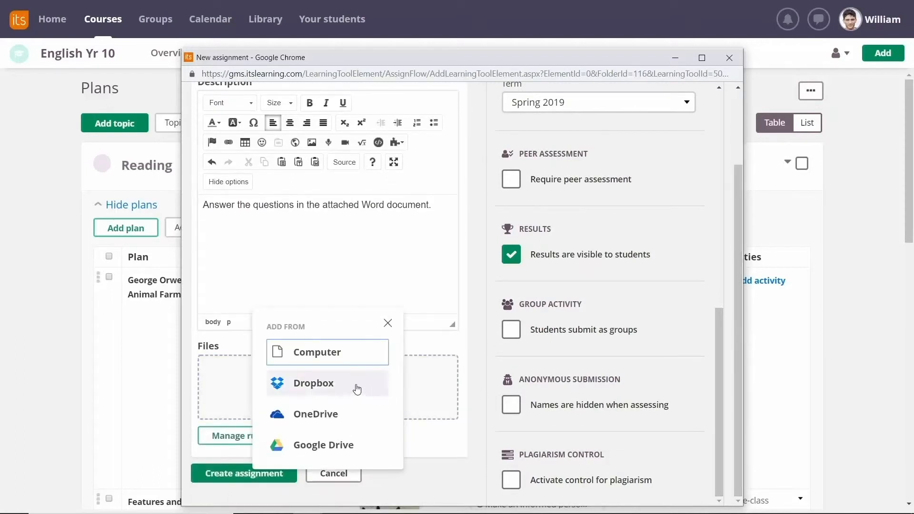
{"action": "mouse_move", "coordinate": [338, 417]}
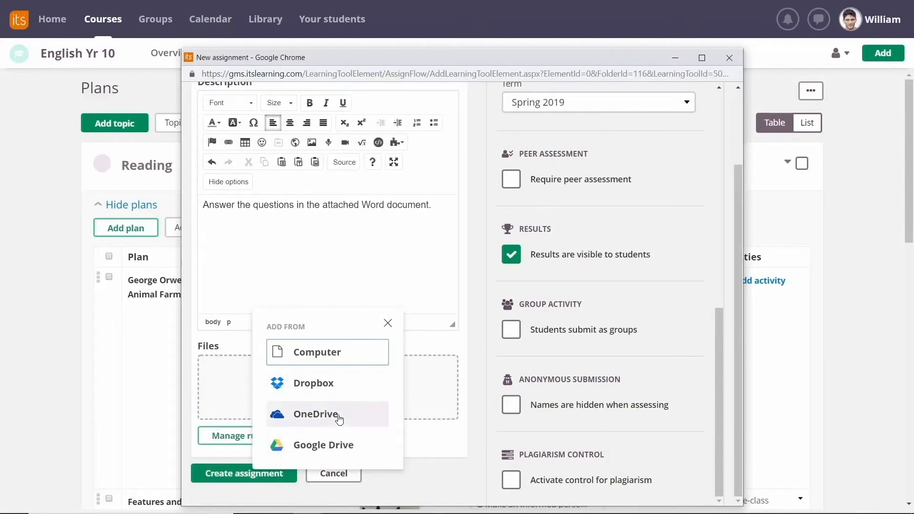
{"action": "left_click", "coordinate": [315, 415]}
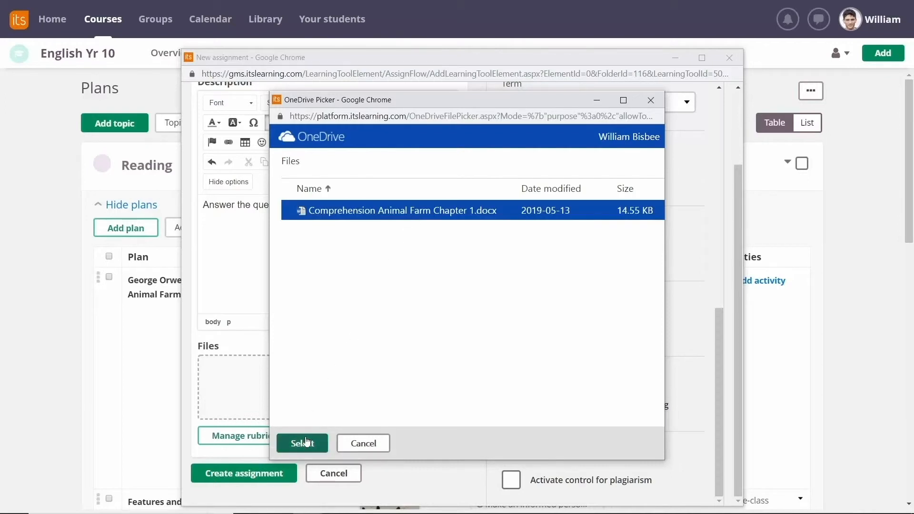
{"action": "left_click", "coordinate": [302, 443]}
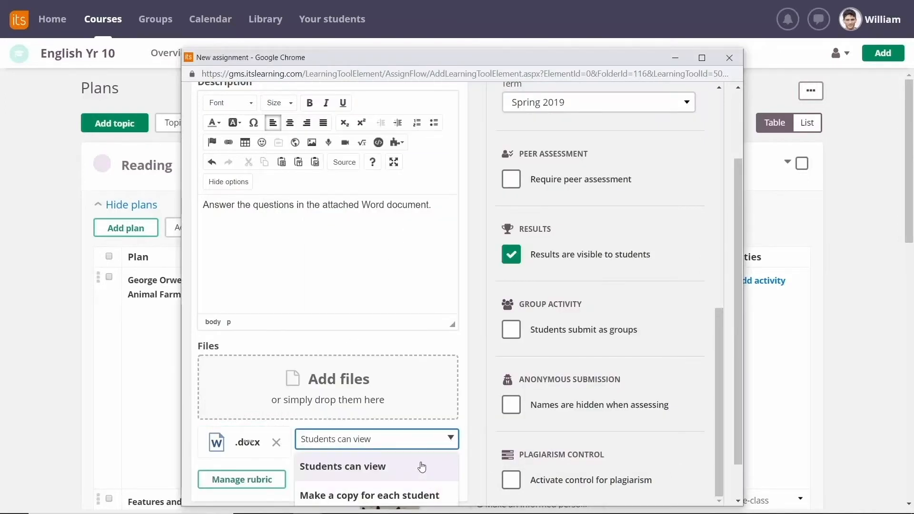
{"action": "left_click", "coordinate": [344, 466]}
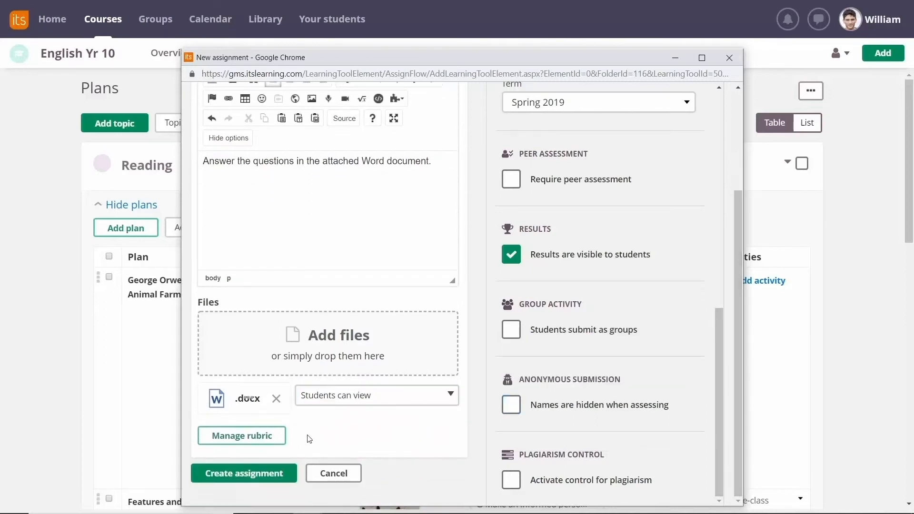
{"action": "left_click", "coordinate": [243, 473]}
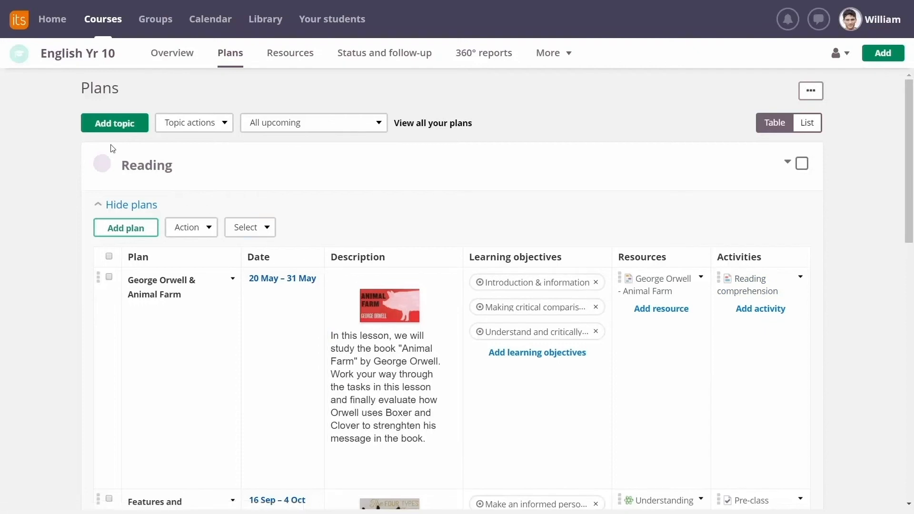
- Return to the itslearning home page to see the recent updates
{"action": "left_click", "coordinate": [51, 19]}
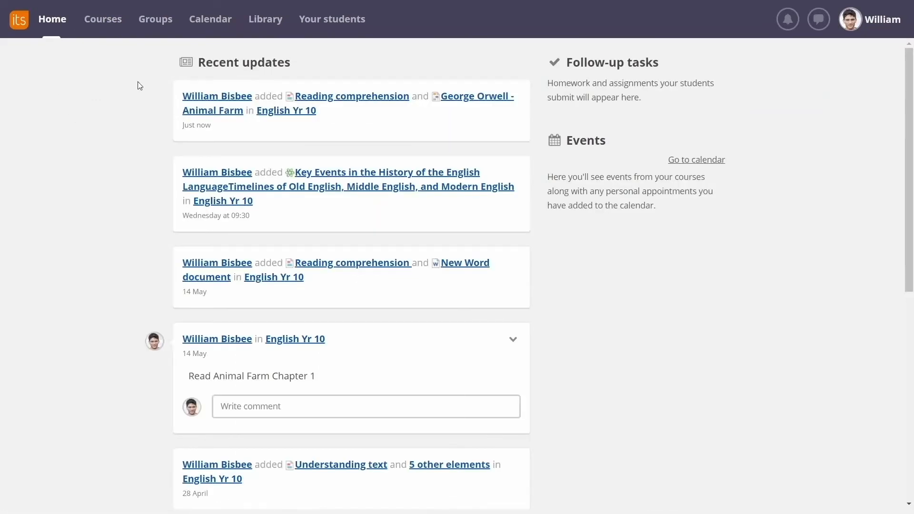
{"action": "mouse_move", "coordinate": [205, 110]}
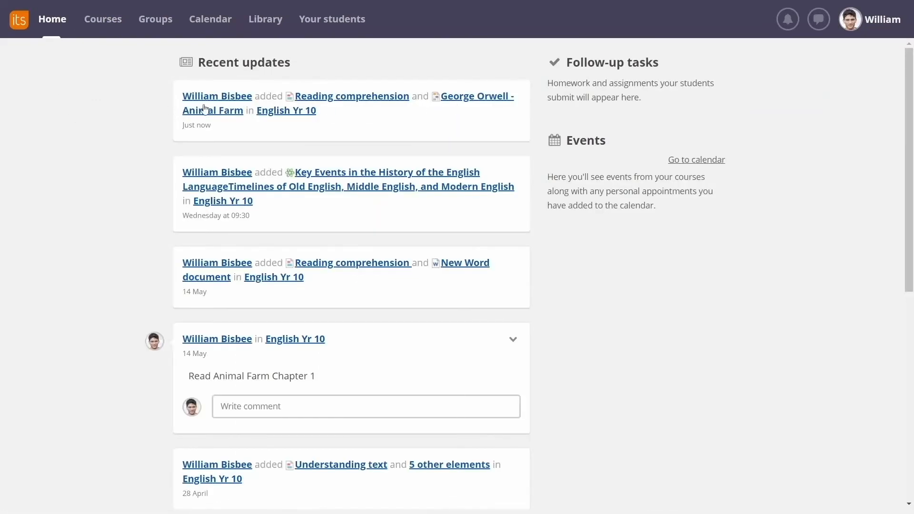